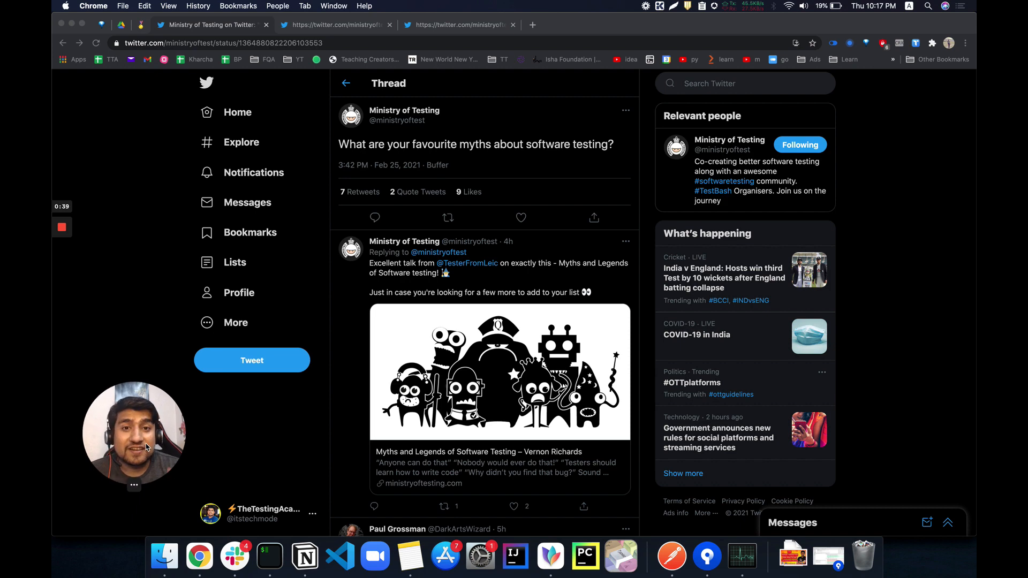
scroll("down", 3)
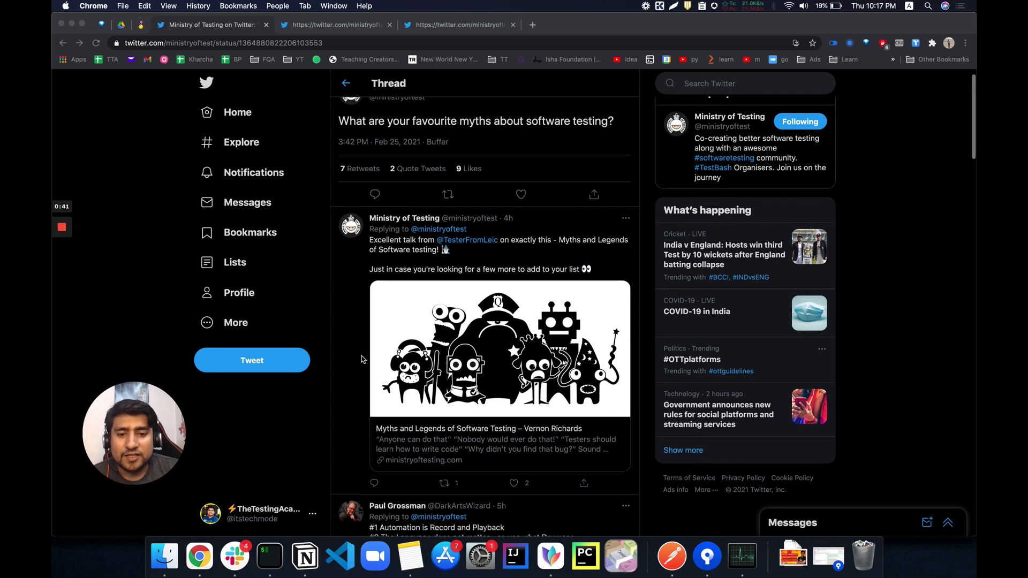
scroll("down", 3)
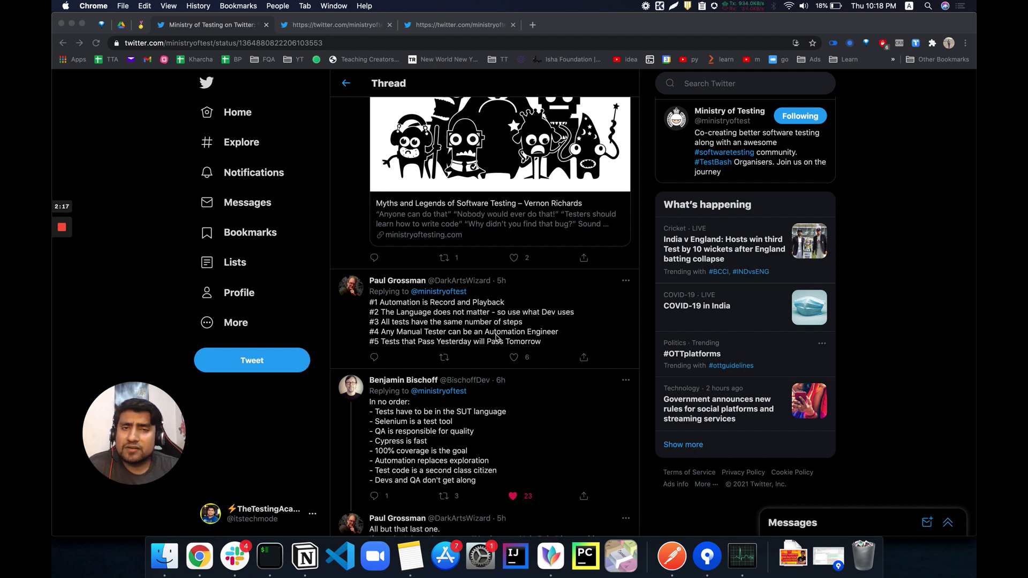
scroll("down", 3)
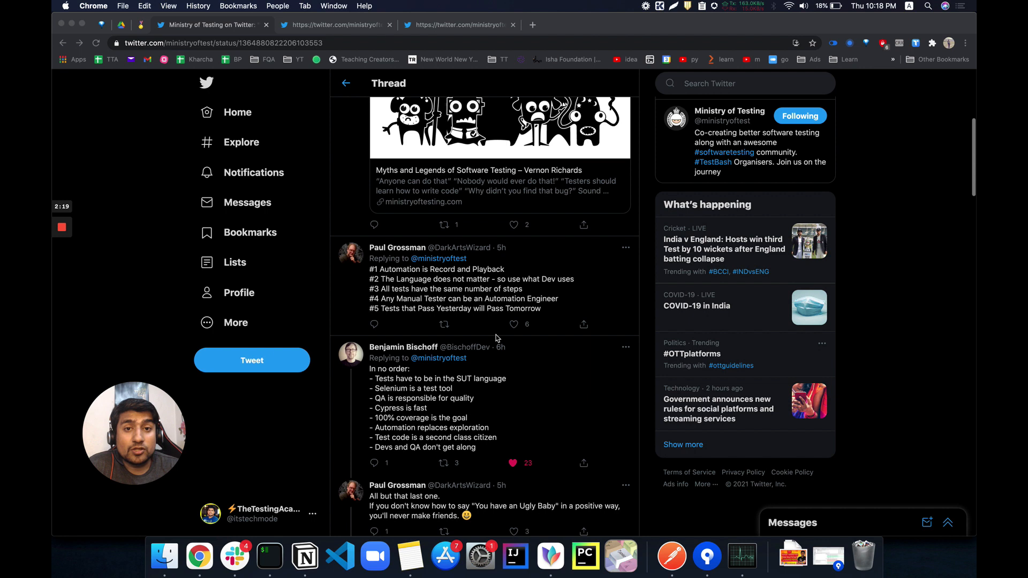
mouse_move(438, 322)
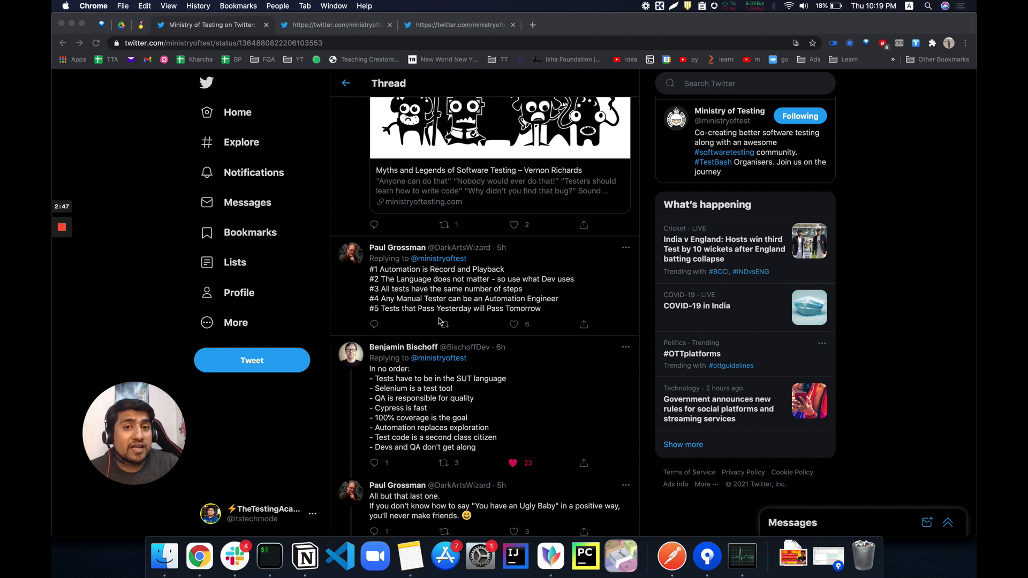
scroll("down", 3)
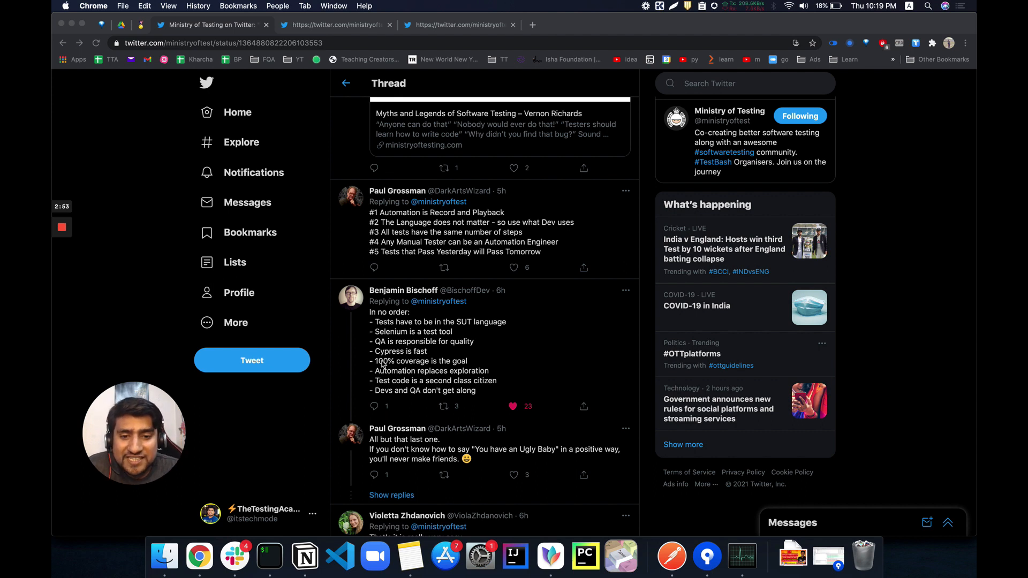
mouse_move(425, 356)
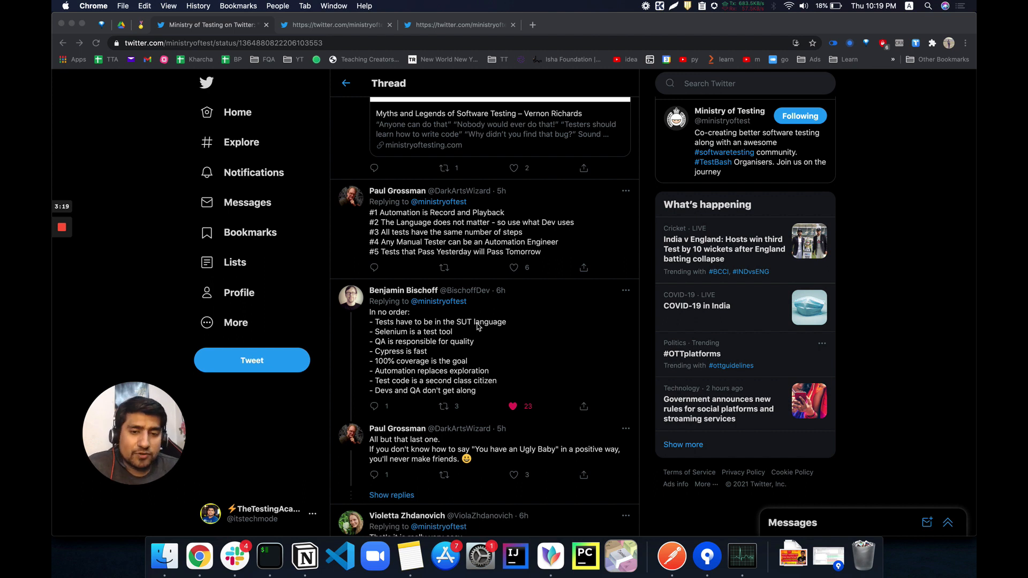
scroll("down", 3)
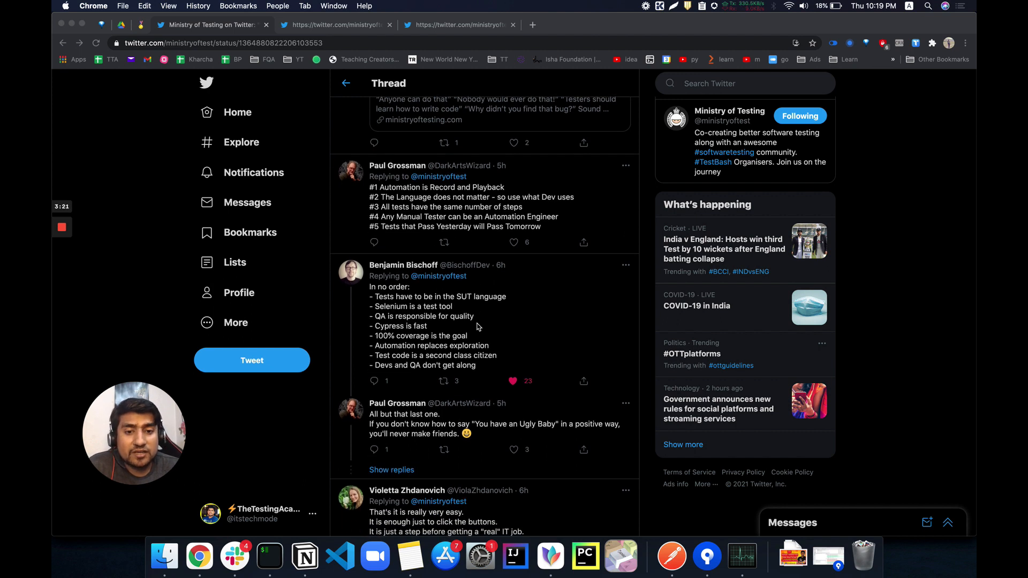
scroll("down", 3)
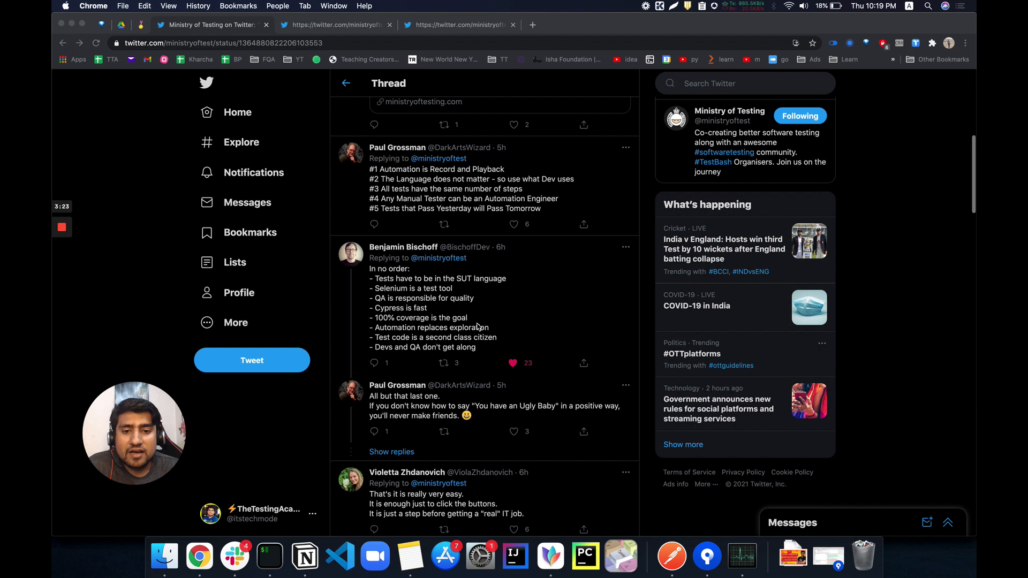
mouse_move(439, 321)
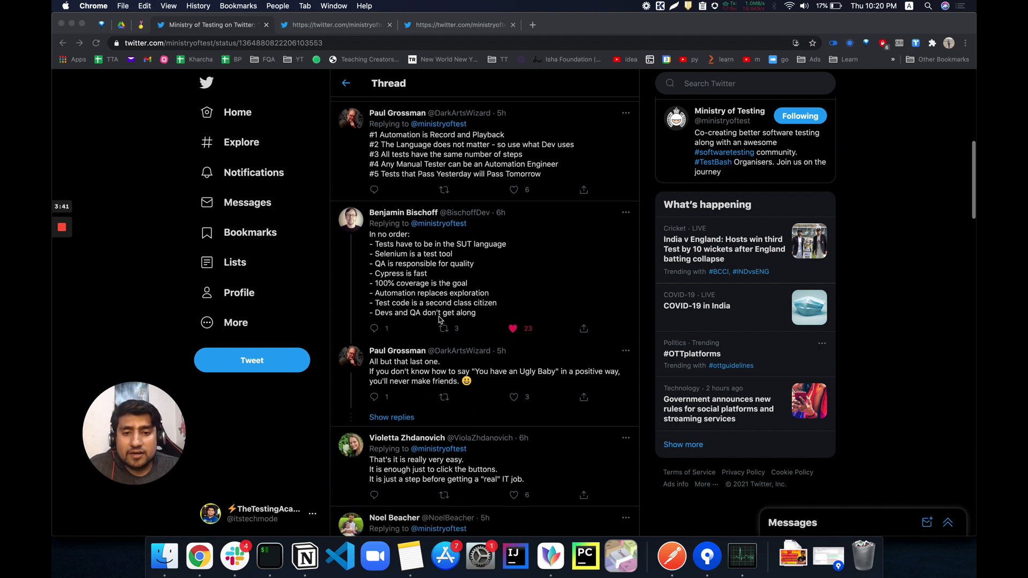
scroll("down", 3)
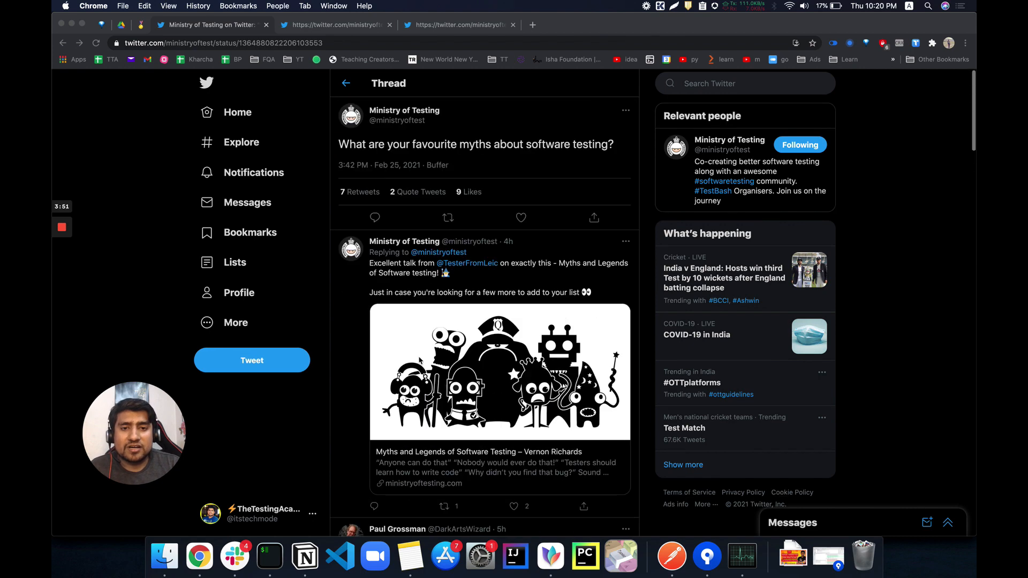
scroll("down", 3)
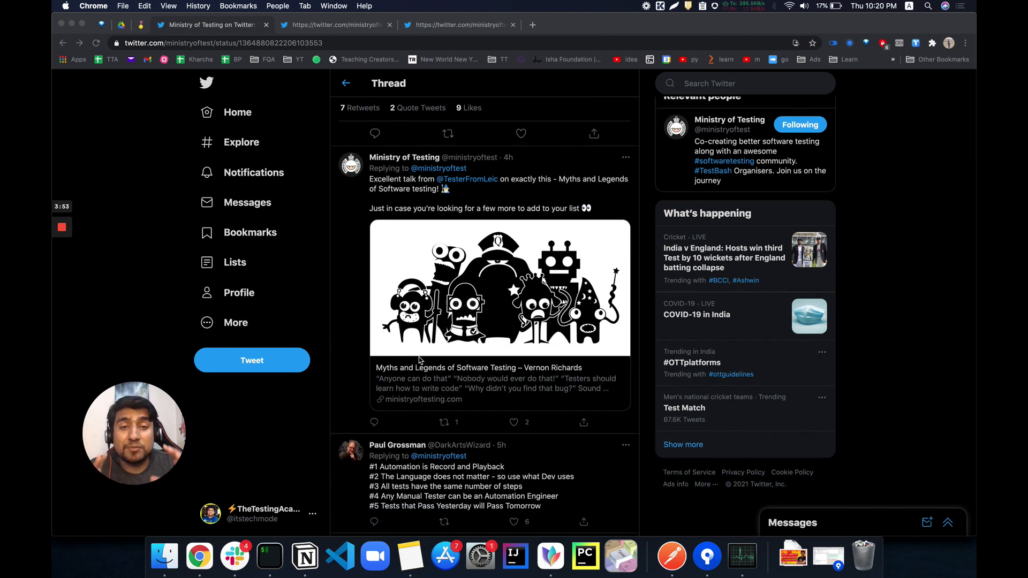